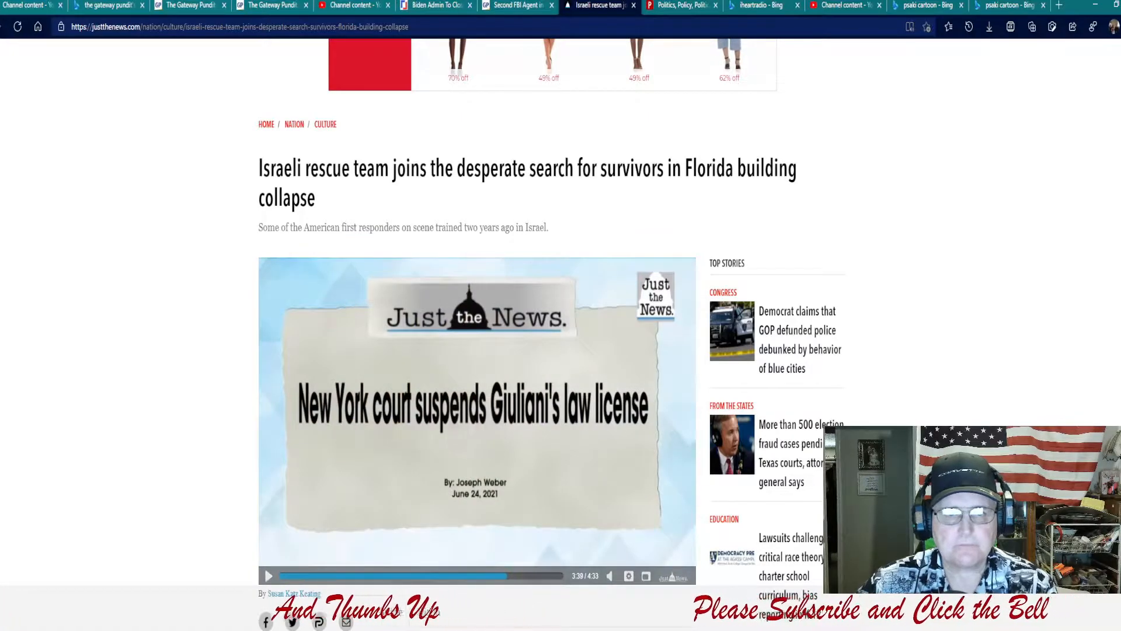
# Scroll past the headline and video to the rescue article's opening paragraphs.
pyautogui.scroll(-3)
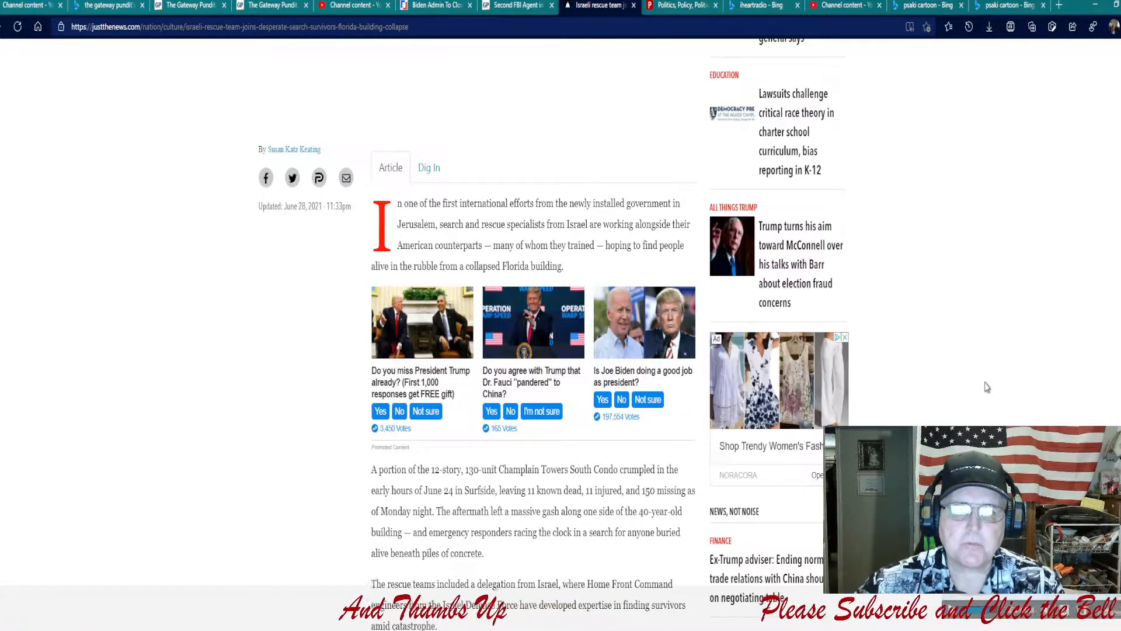
# Scroll down to the Israeli delegation's arrival and team leader quotes on finding survivors.
pyautogui.scroll(-3)
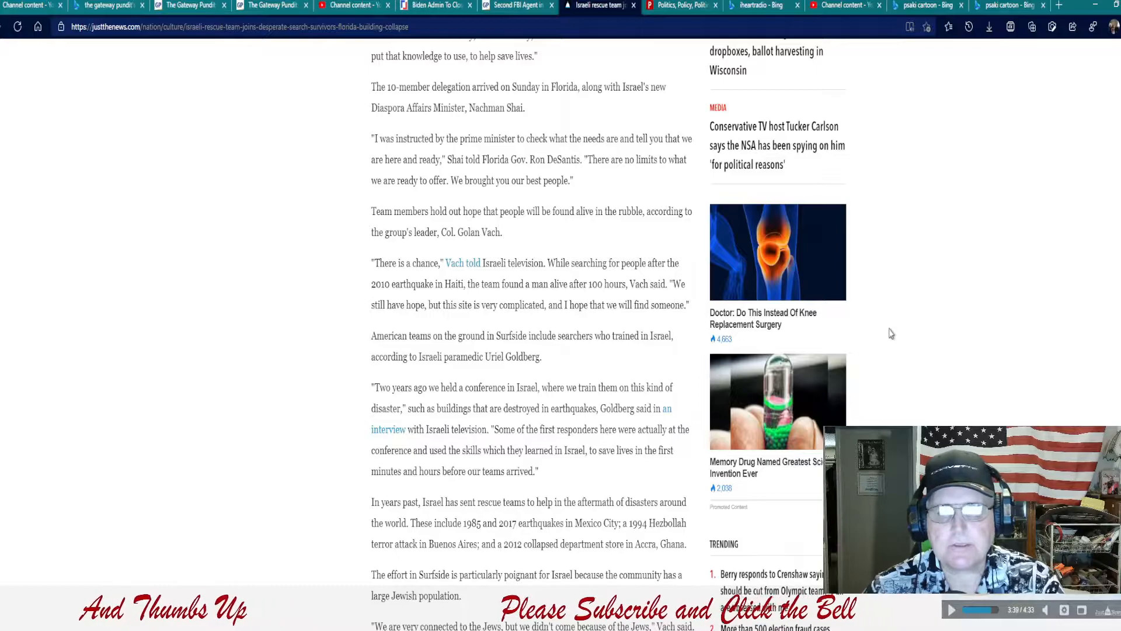
pyautogui.moveTo(914, 391)
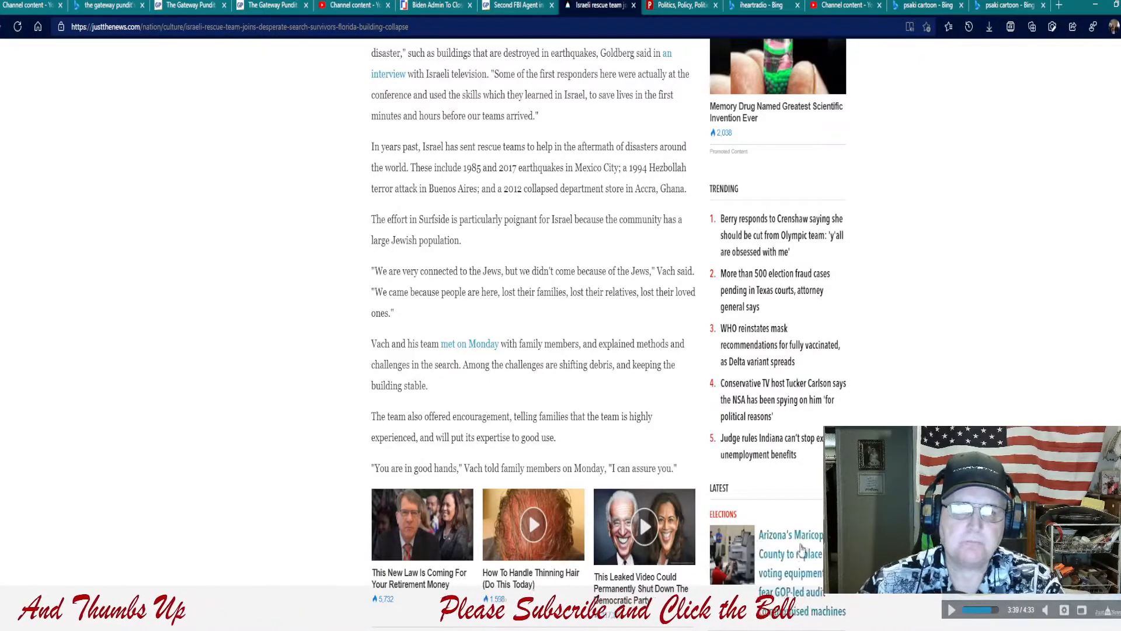
# Scroll past Vach's reassurance to families to the related Israel stories.
pyautogui.scroll(-3)
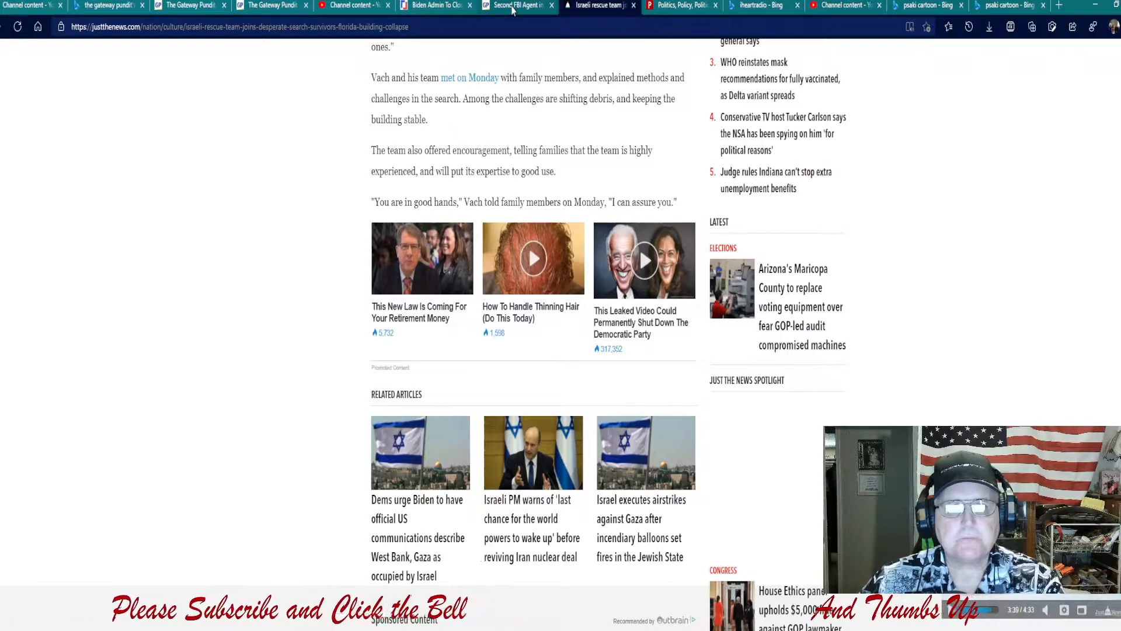
# Switch to the 'Second FBI Agent' tab and scroll down to the embedded YouTube video.
pyautogui.click(518, 5)
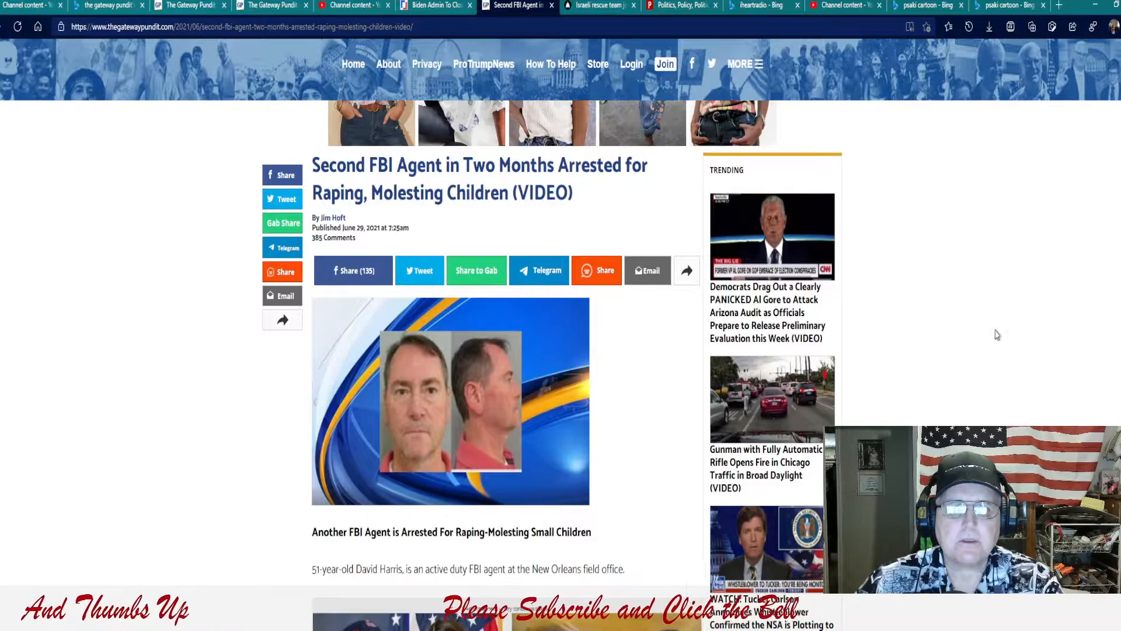
pyautogui.scroll(-3)
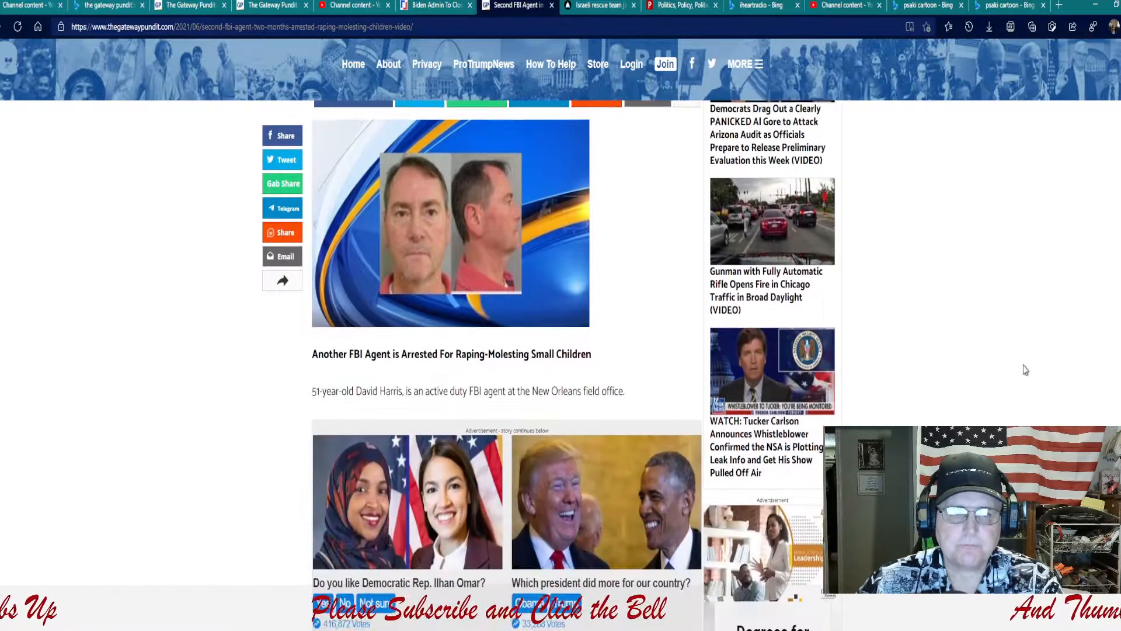
pyautogui.scroll(-3)
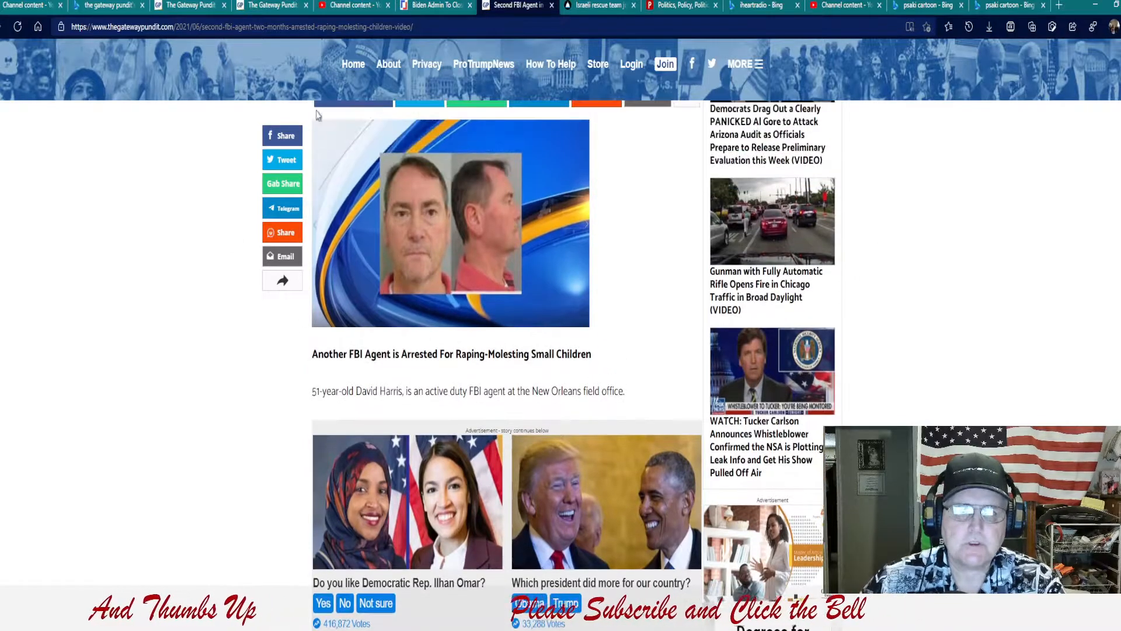
pyautogui.scroll(-3)
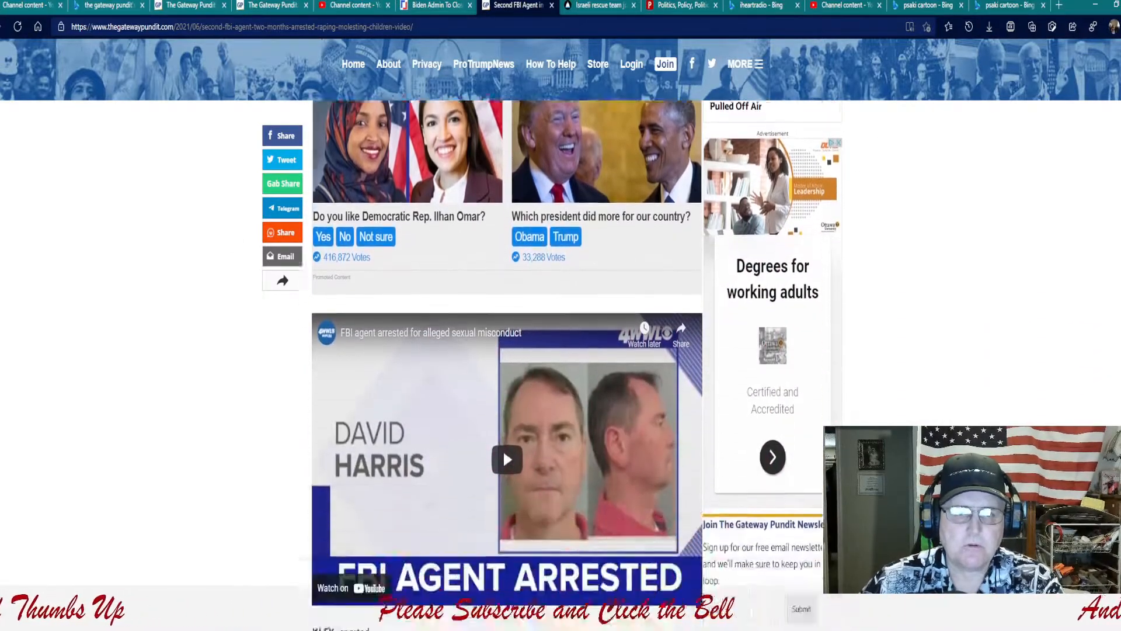
pyautogui.scroll(-3)
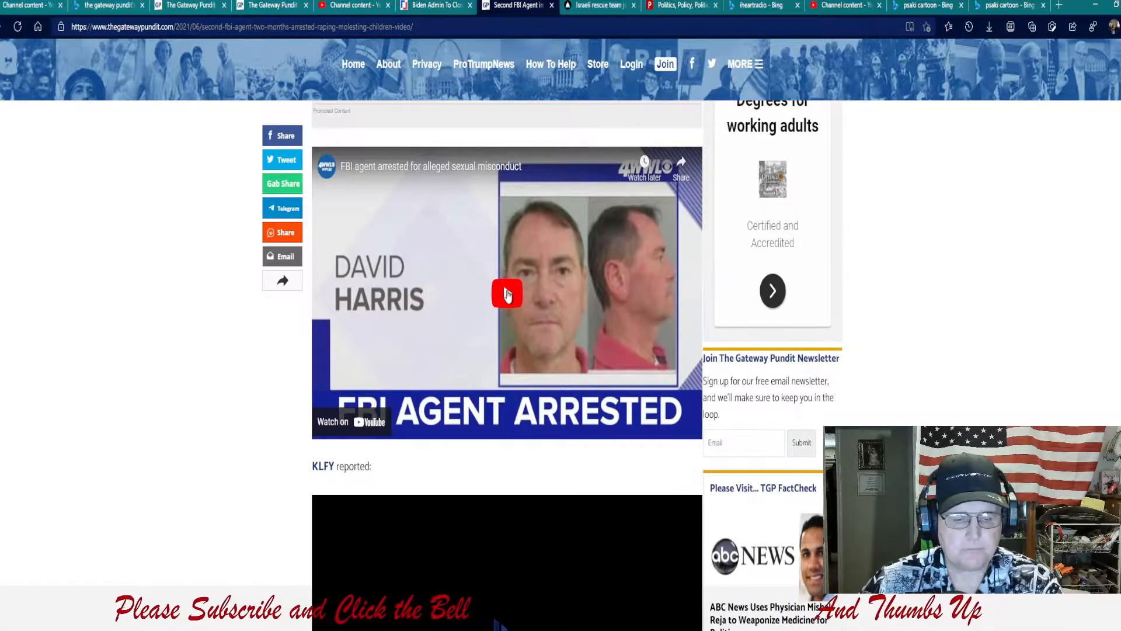
# Start playing the embedded YouTube clip about the arrested FBI agent.
pyautogui.click(507, 294)
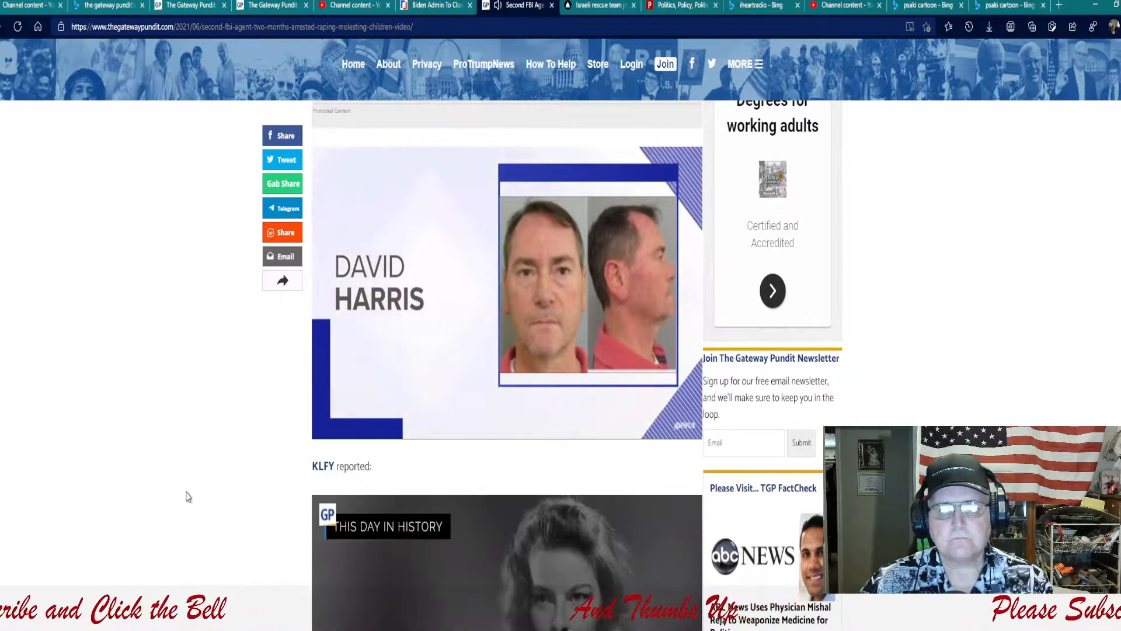
pyautogui.click(506, 286)
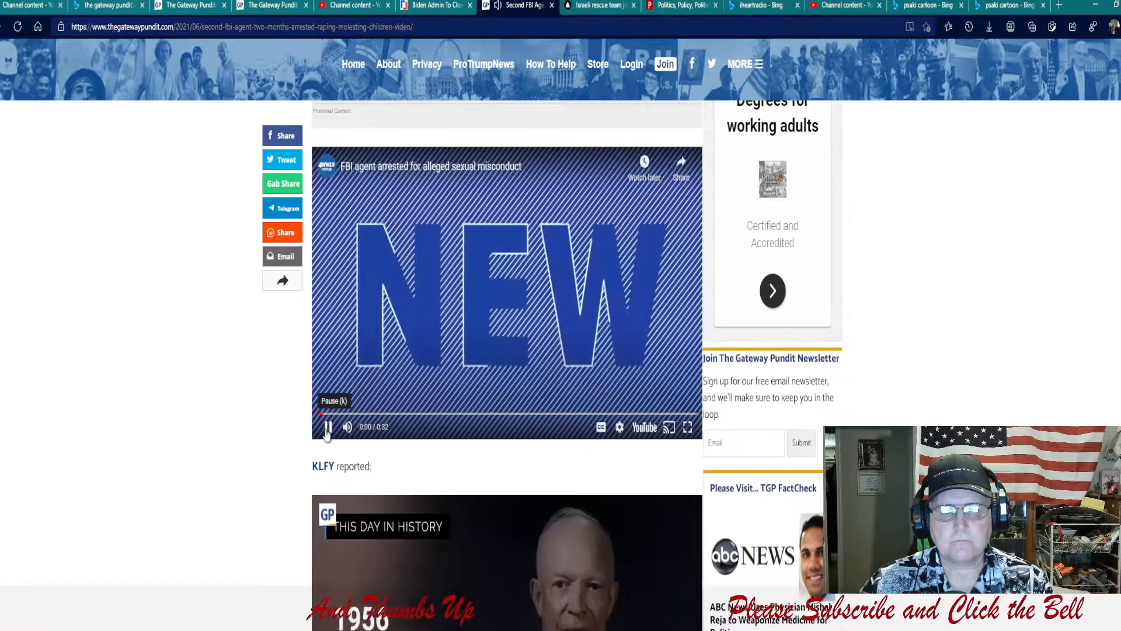
# Scroll below the video to read about David Harris's arrest by Louisiana State Police.
pyautogui.scroll(-3)
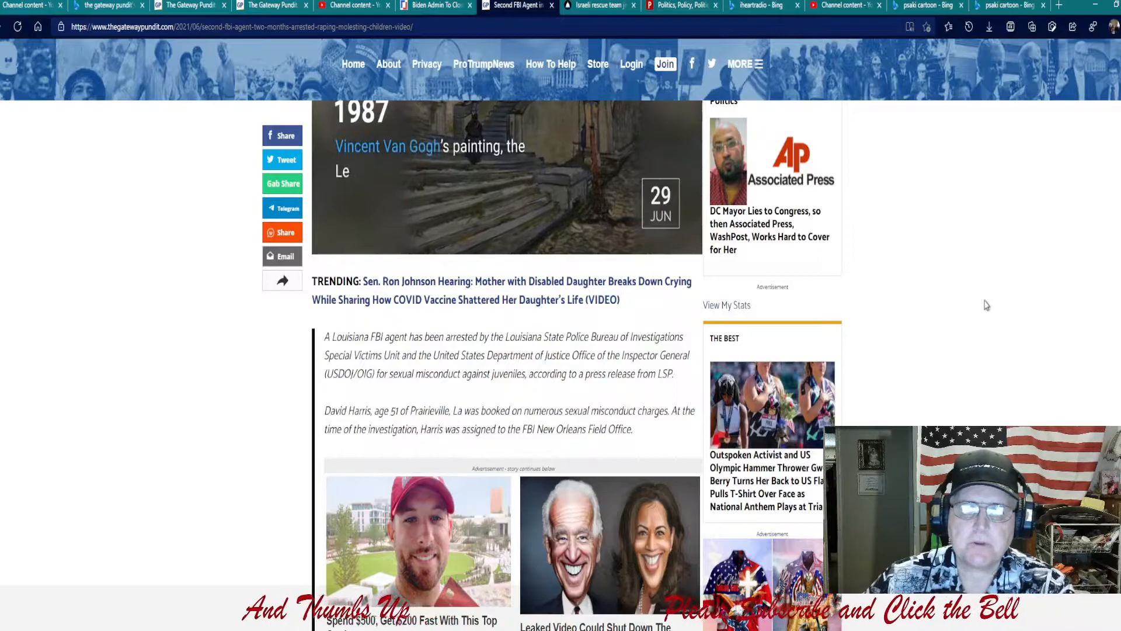
pyautogui.scroll(-3)
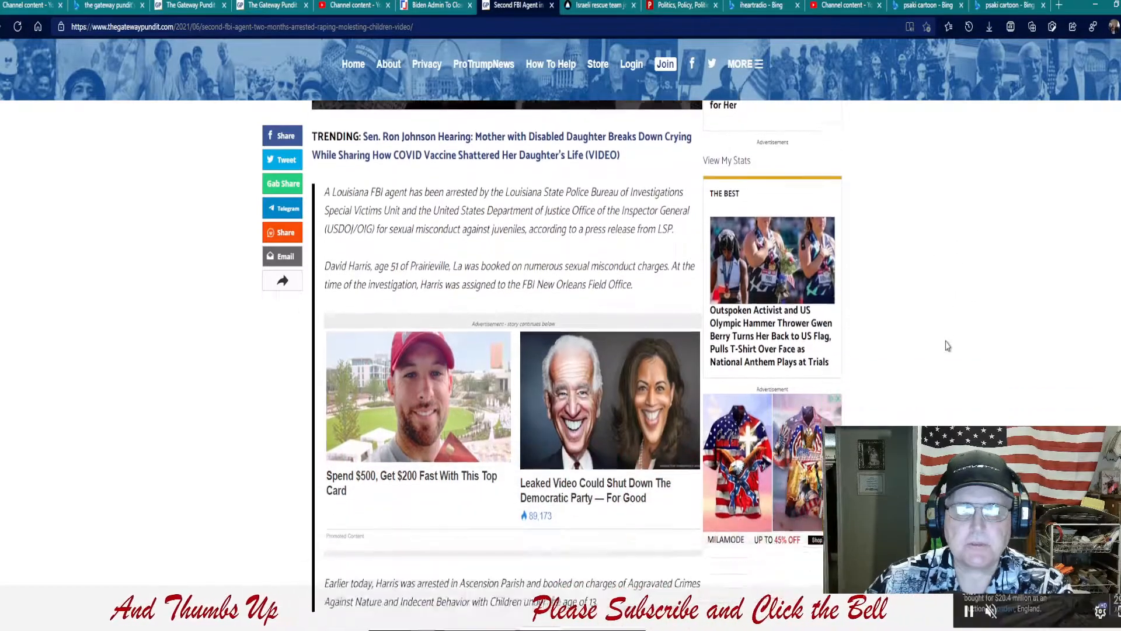
pyautogui.scroll(-3)
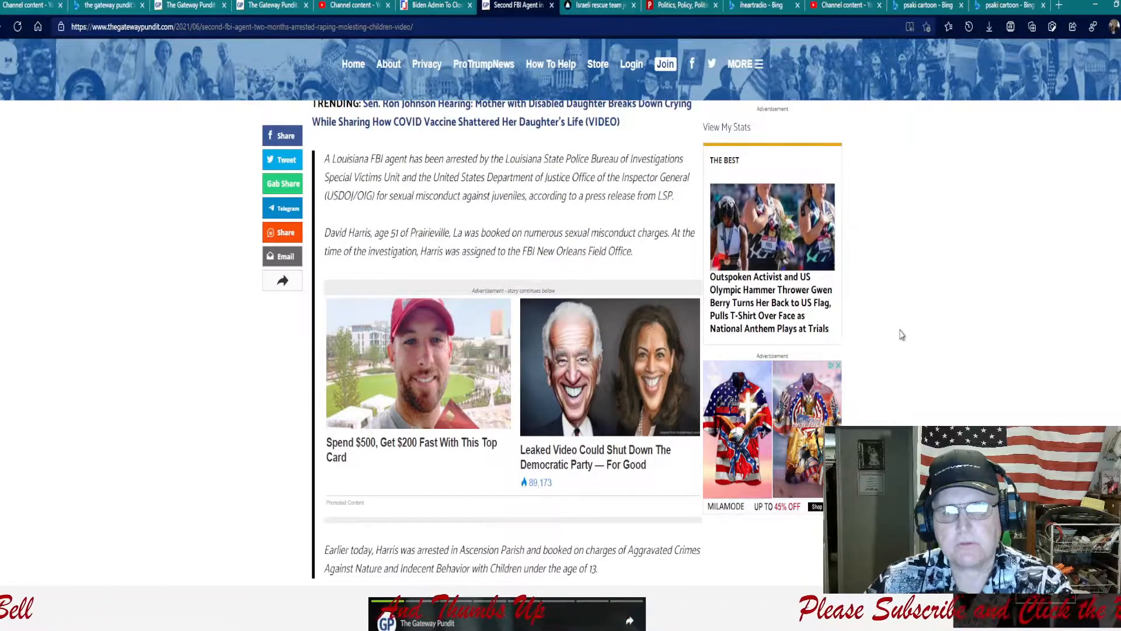
pyautogui.scroll(-3)
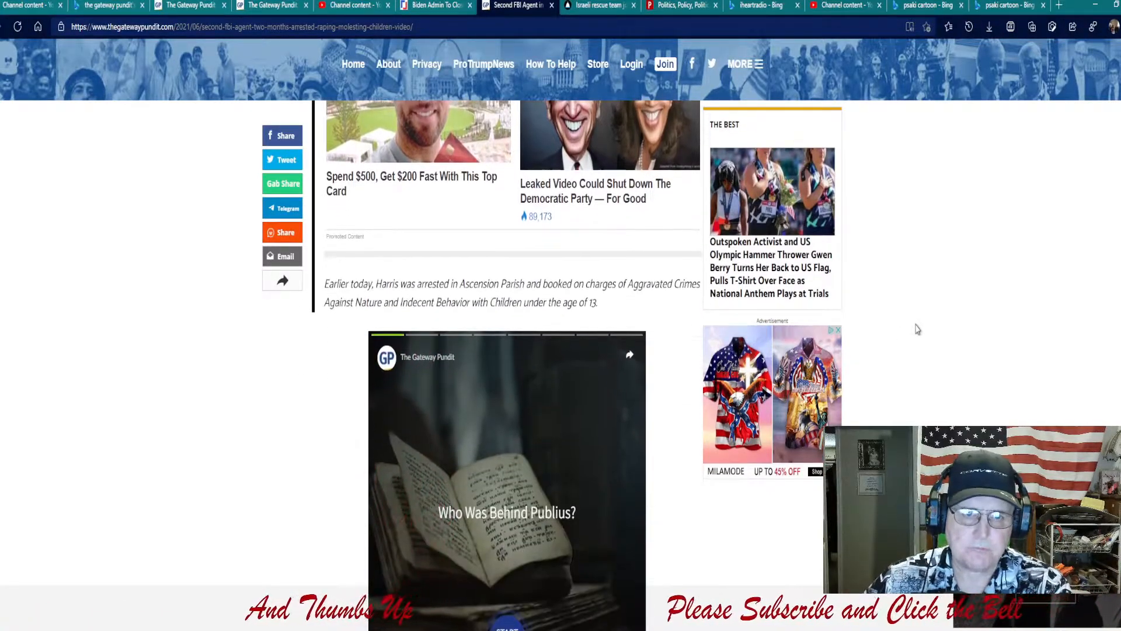
pyautogui.scroll(-3)
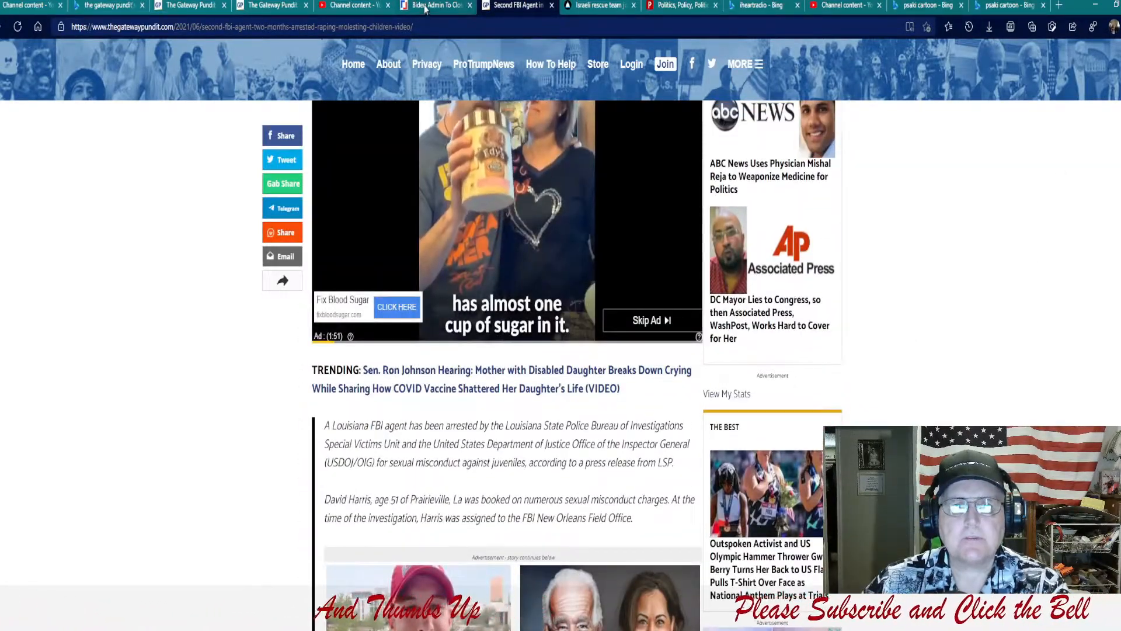
# Switch to the 'Biden Admin To Close' tab and scroll to its opening paragraphs.
pyautogui.click(436, 6)
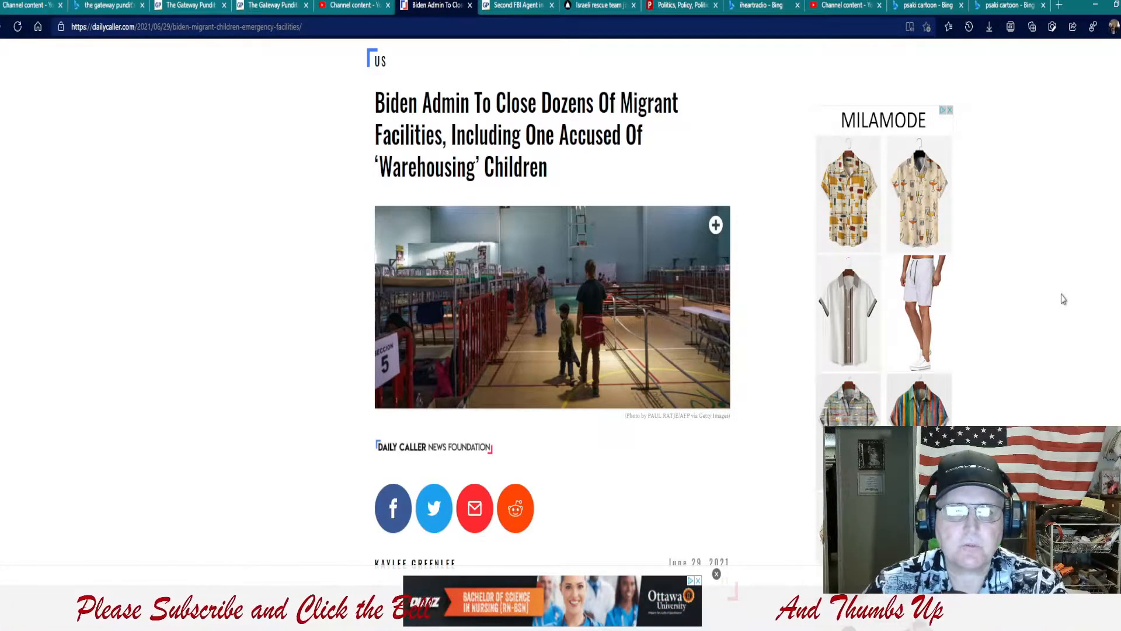
pyautogui.scroll(-3)
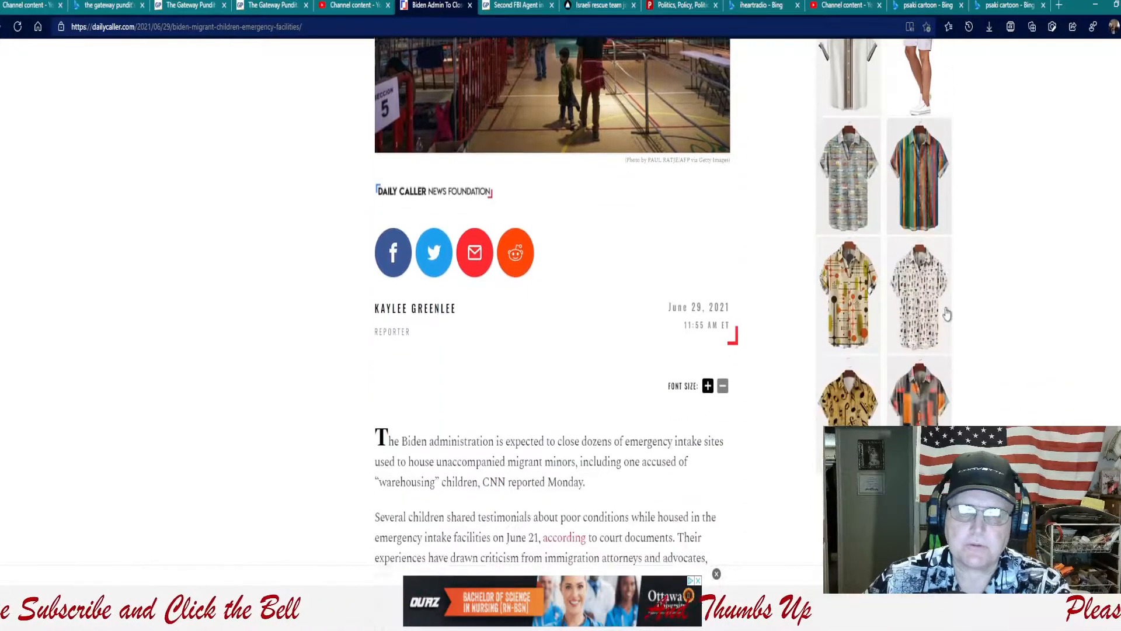
pyautogui.scroll(-3)
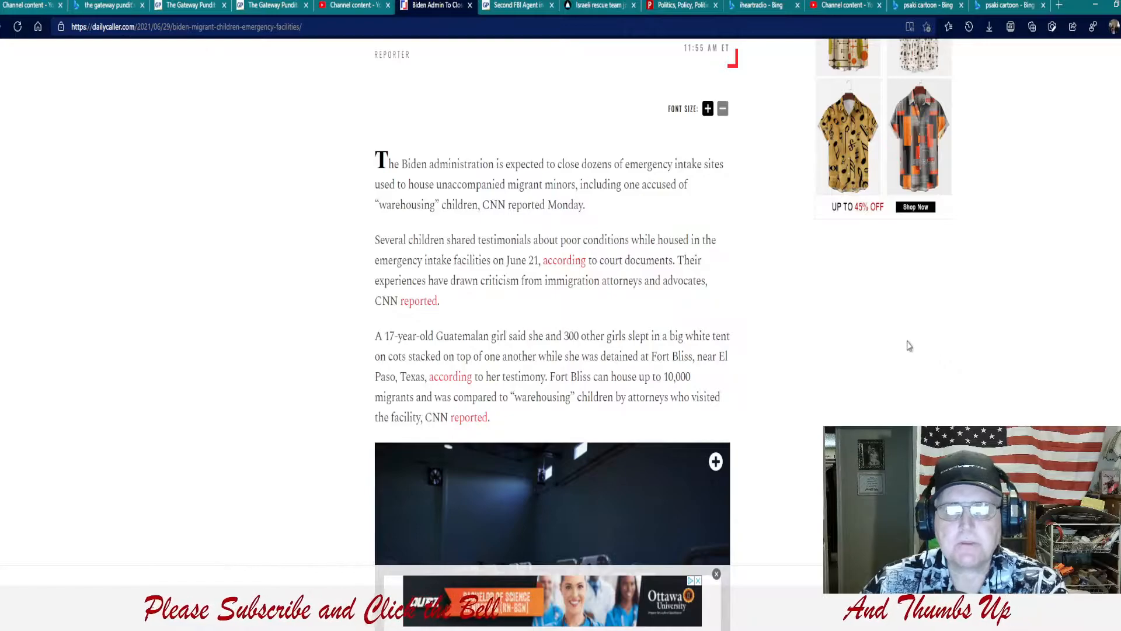
pyautogui.scroll(-3)
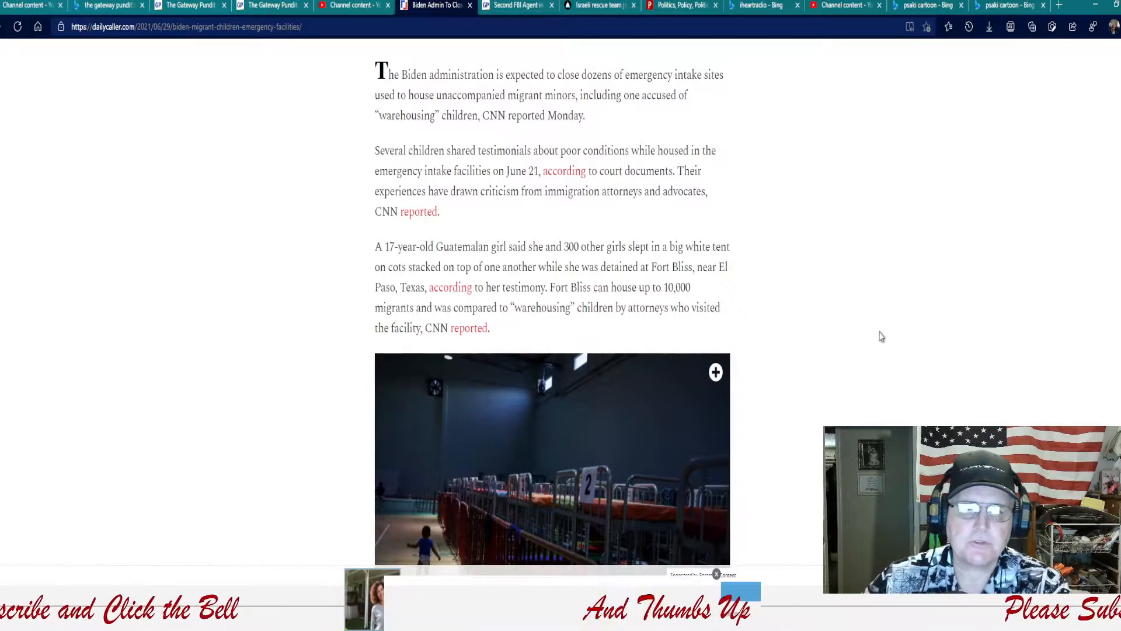
# Scroll to the article's end: Fort Bliss custody figures, tags and share buttons.
pyautogui.scroll(-3)
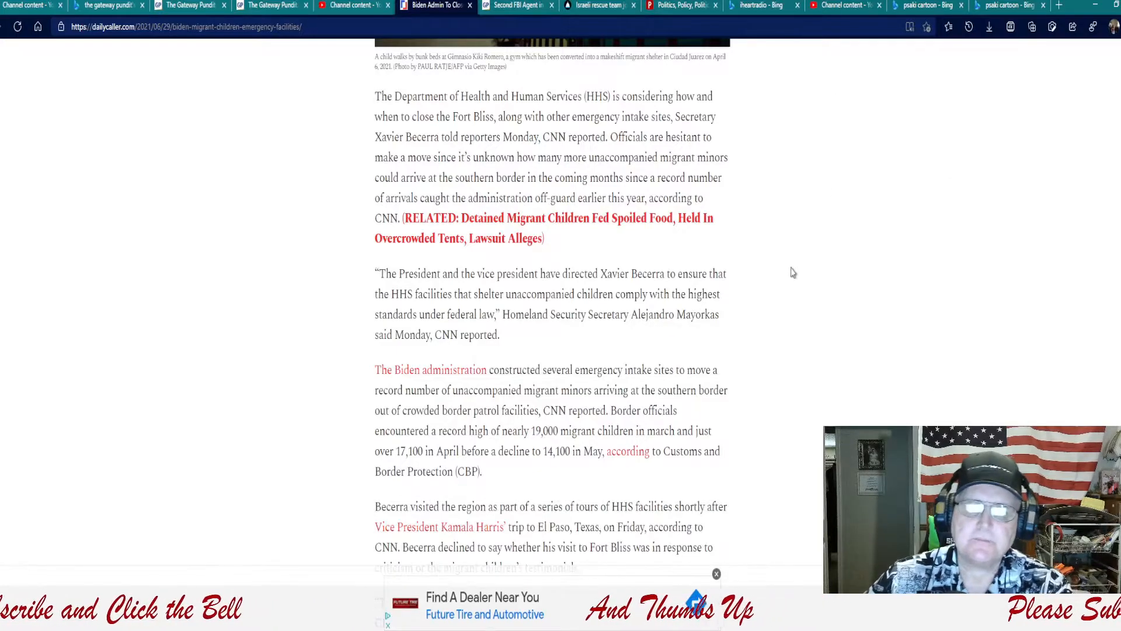
pyautogui.scroll(-3)
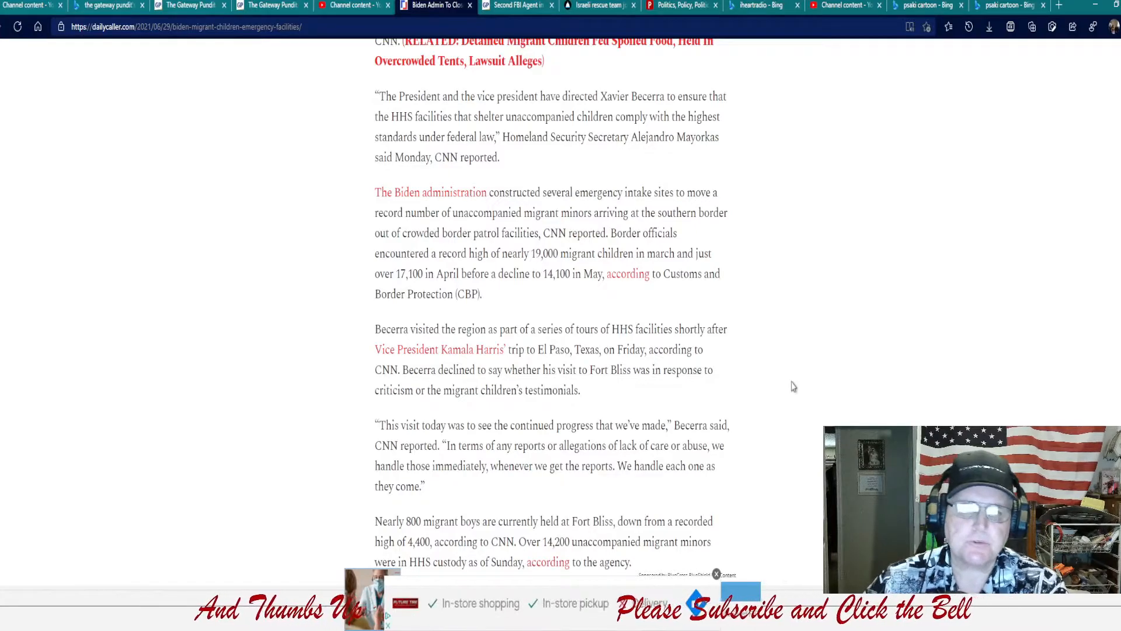
pyautogui.moveTo(786, 350)
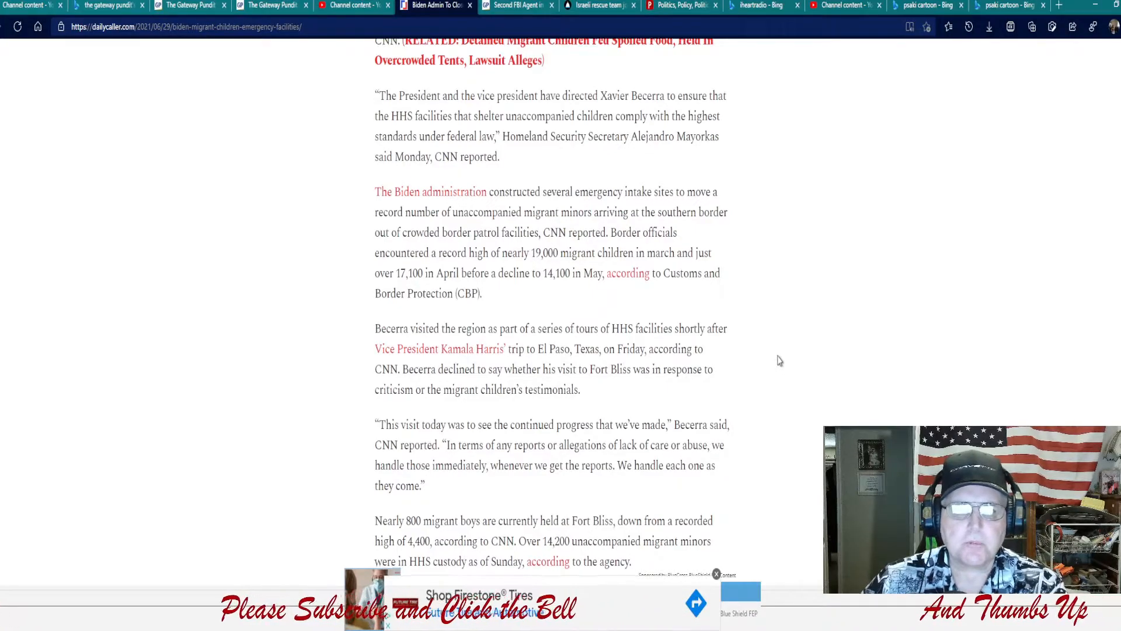
pyautogui.scroll(-3)
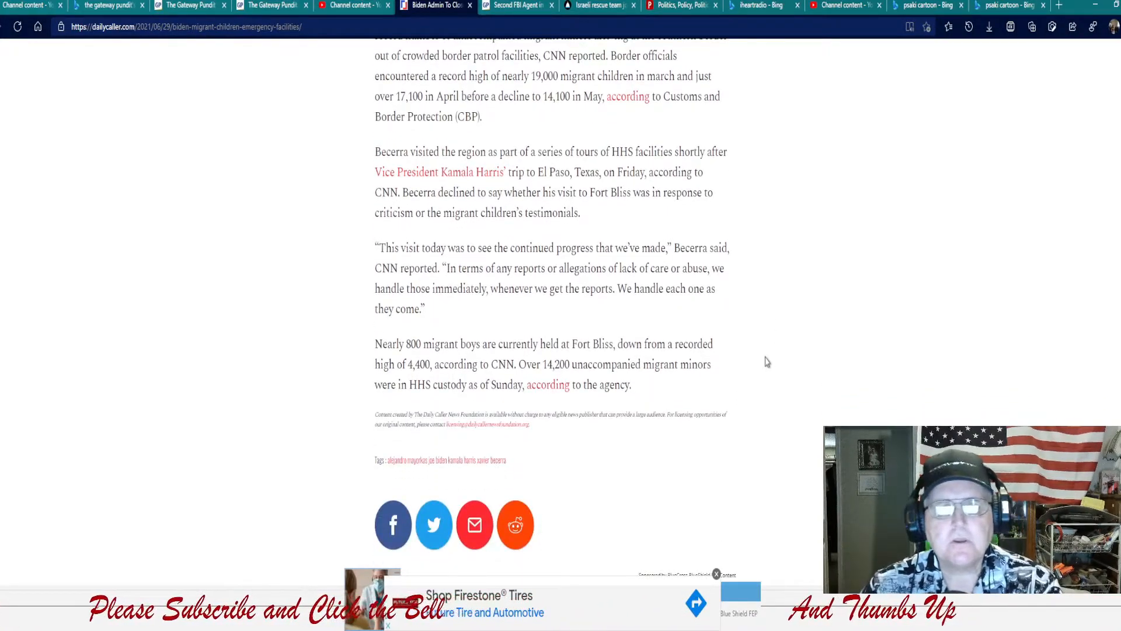